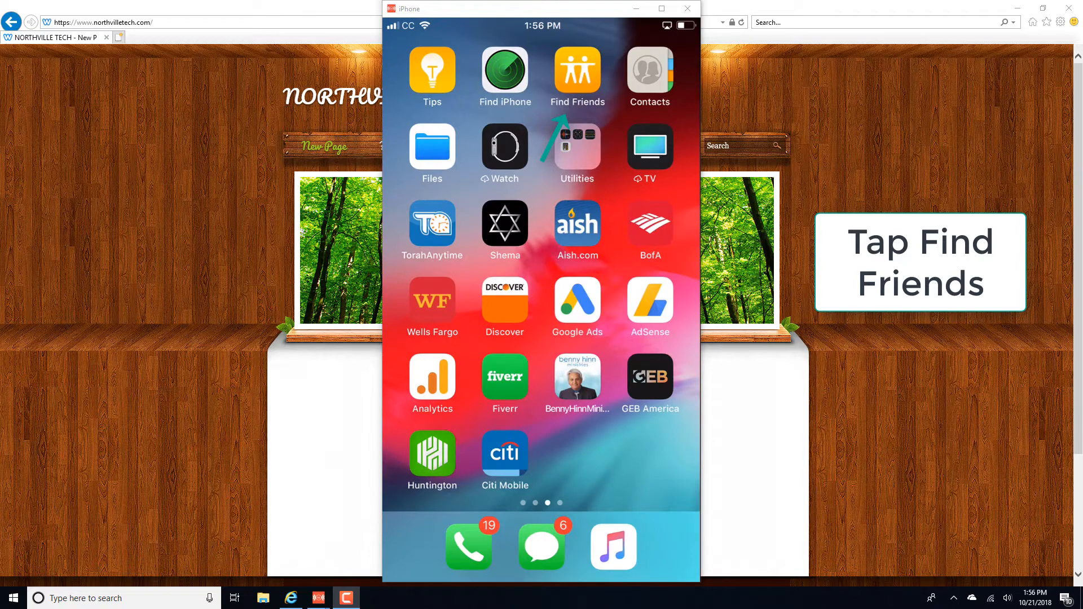
Launch the Find Friends app from the iPhone home screen
click(577, 72)
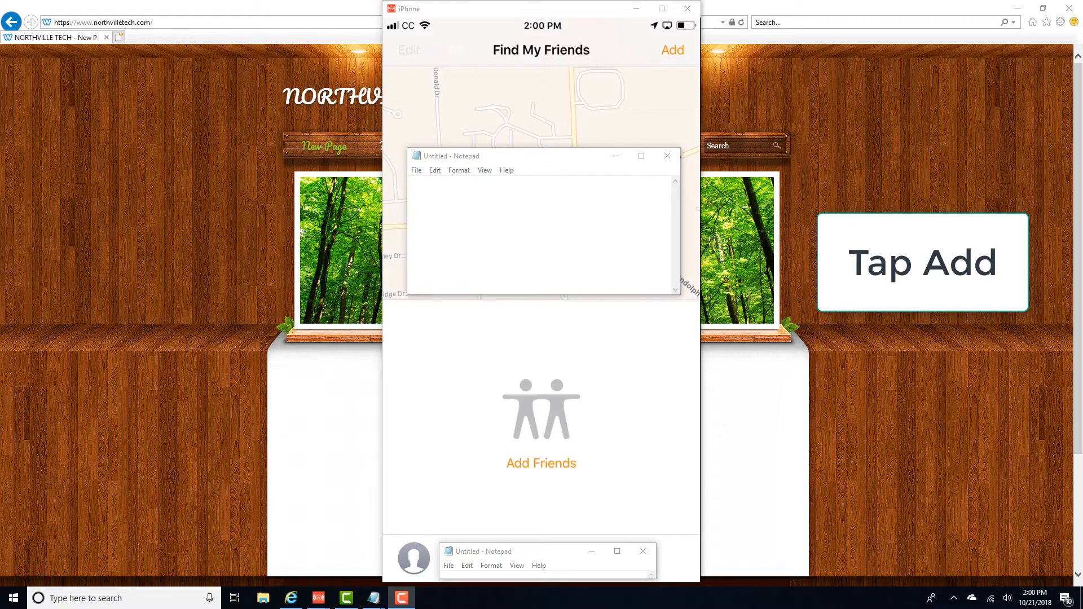
Start a new Share My Location request to add a friend
click(671, 50)
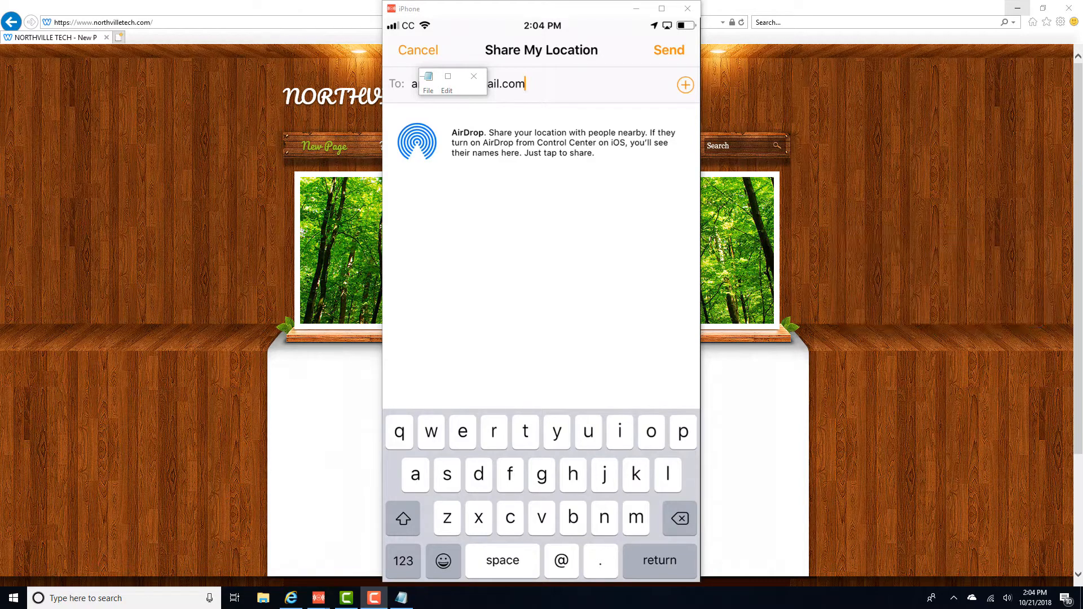
Send the location request and choose Share Indefinitely
text(,)
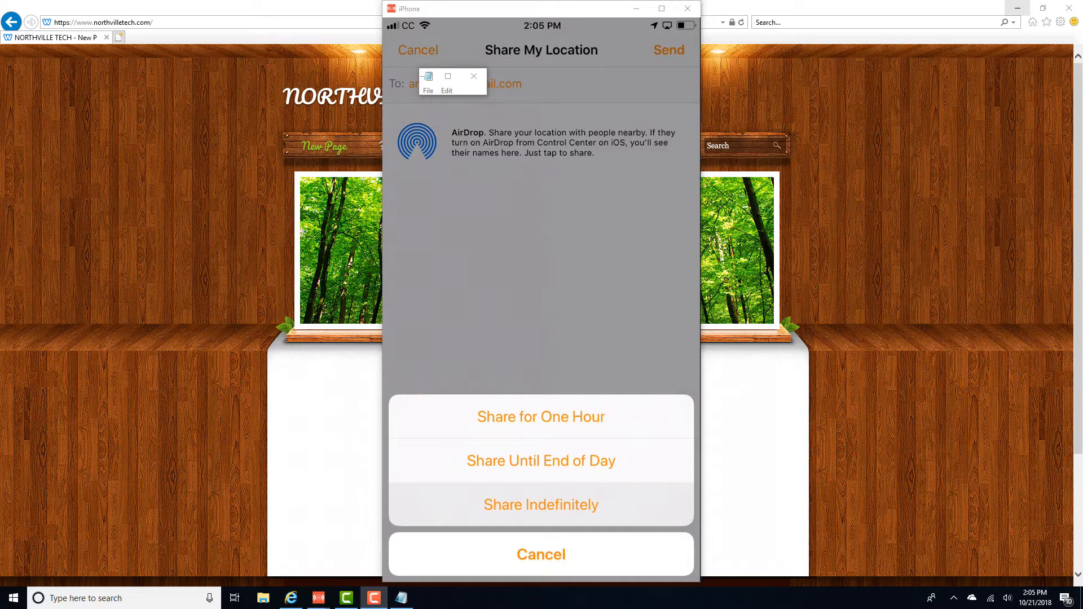
click(541, 554)
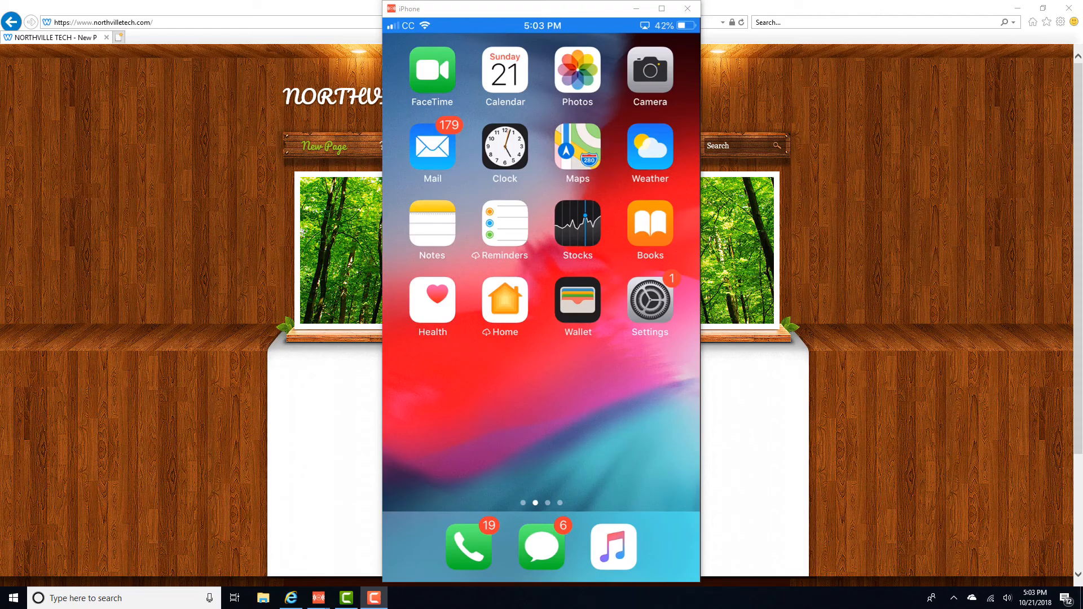